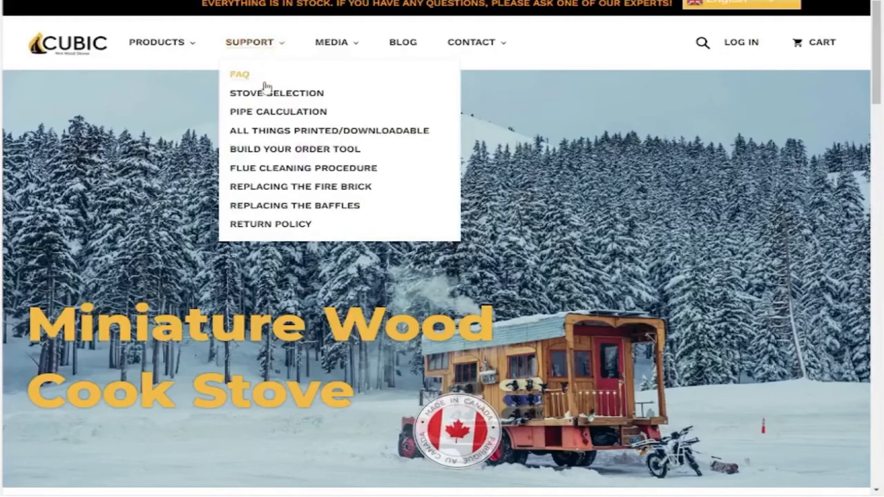
pyautogui.moveTo(265, 149)
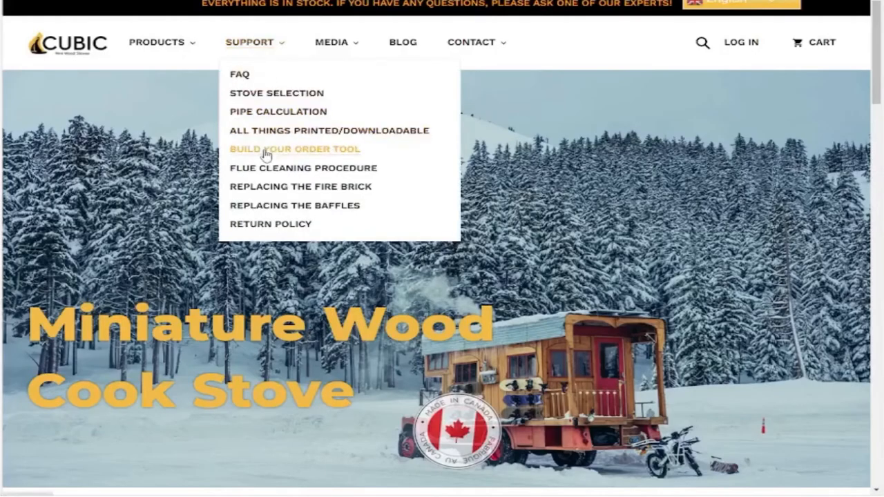
pyautogui.moveTo(278, 110)
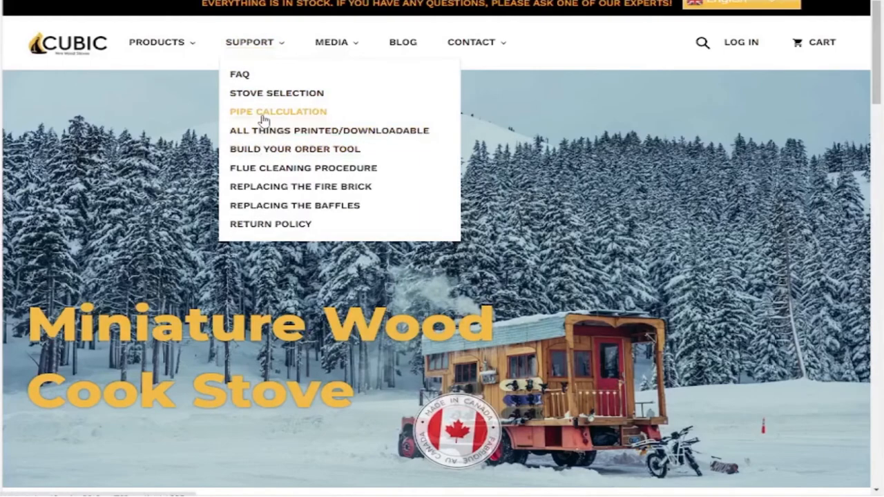
# Reach the Pipe Calculation support guide from the SUPPORT menu
pyautogui.click(278, 110)
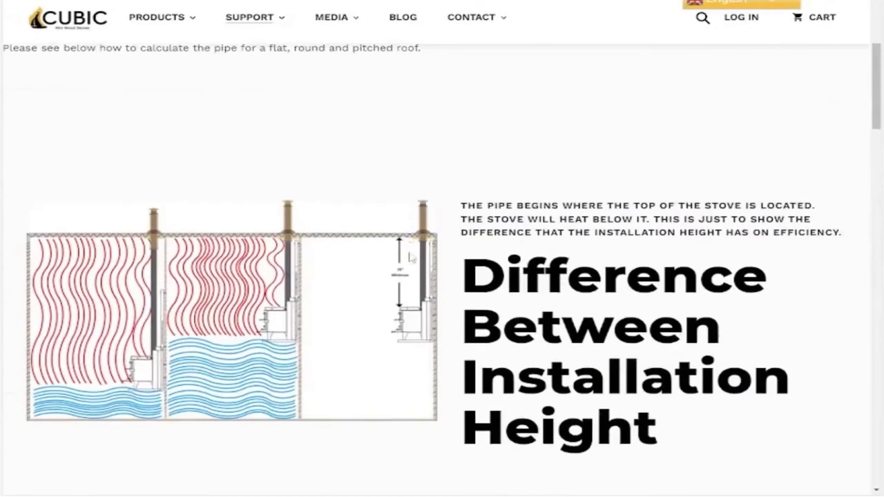
# Scroll down through the pipe calculation guide's installation height diagram
pyautogui.scroll(-3)
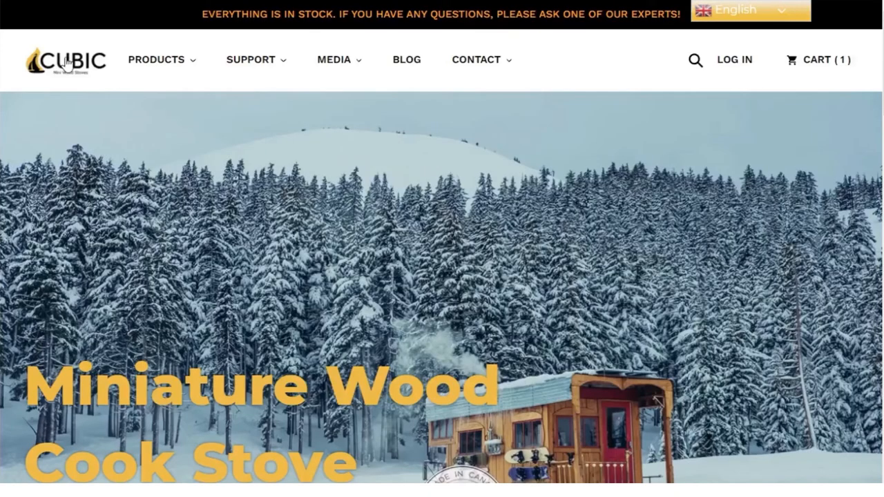
pyautogui.moveTo(250, 59)
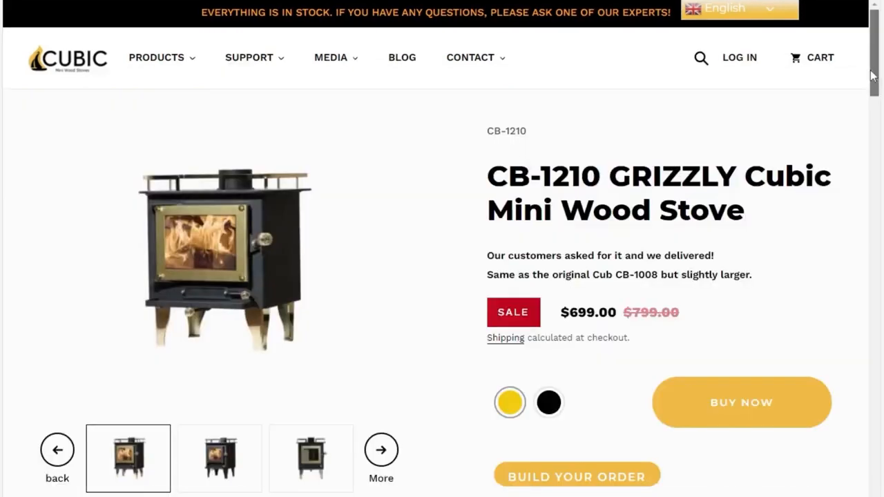
# Start a complete order build for the CB-1210 Grizzly and review its wall mount and shielding items
pyautogui.click(577, 476)
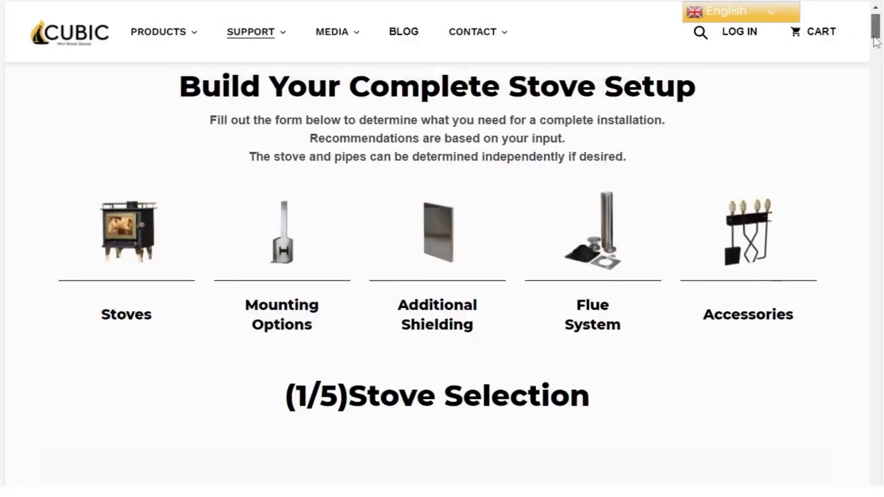
pyautogui.scroll(-3)
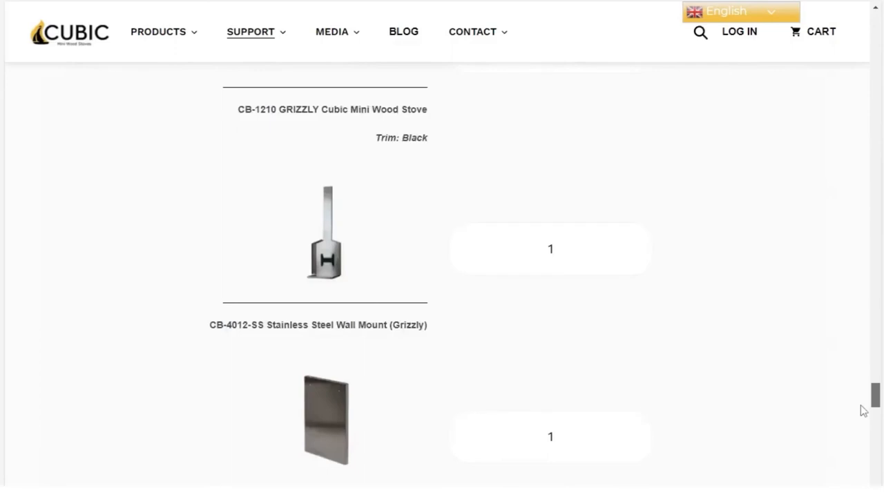
pyautogui.scroll(-3)
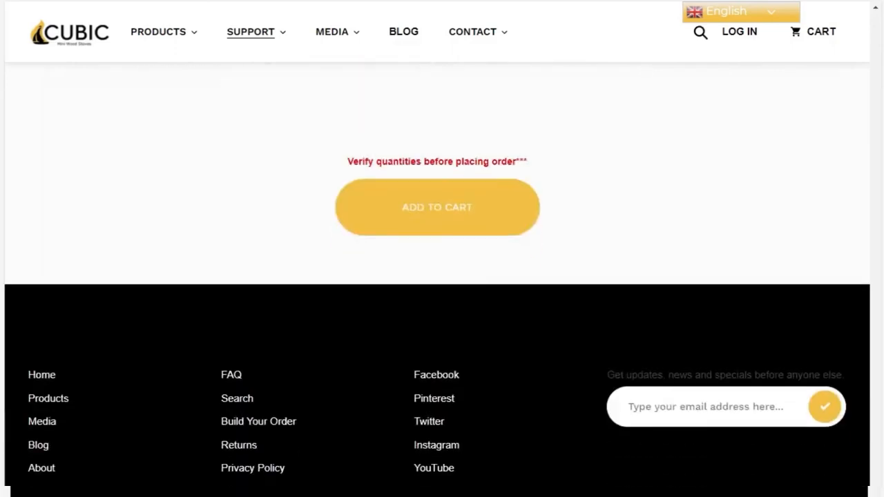
# Add the recommended Grizzly setup to the cart, return home, and go to CONTACT US
pyautogui.click(437, 207)
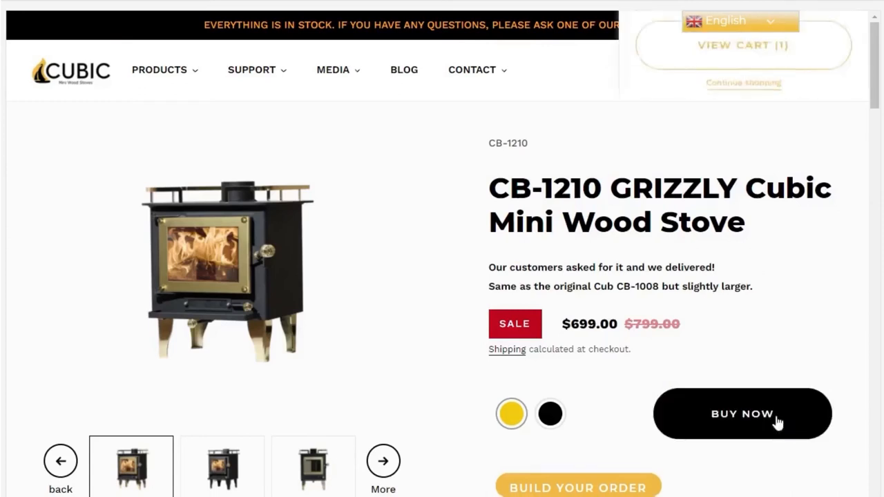
pyautogui.click(742, 414)
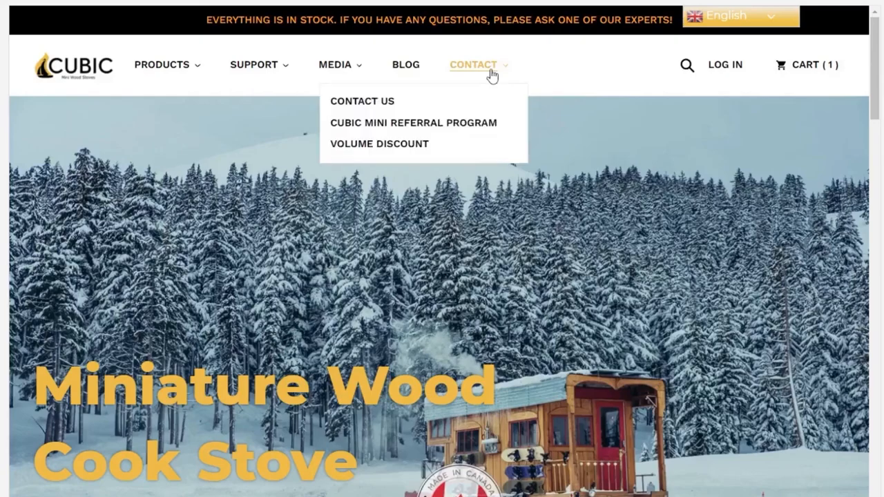
pyautogui.click(362, 101)
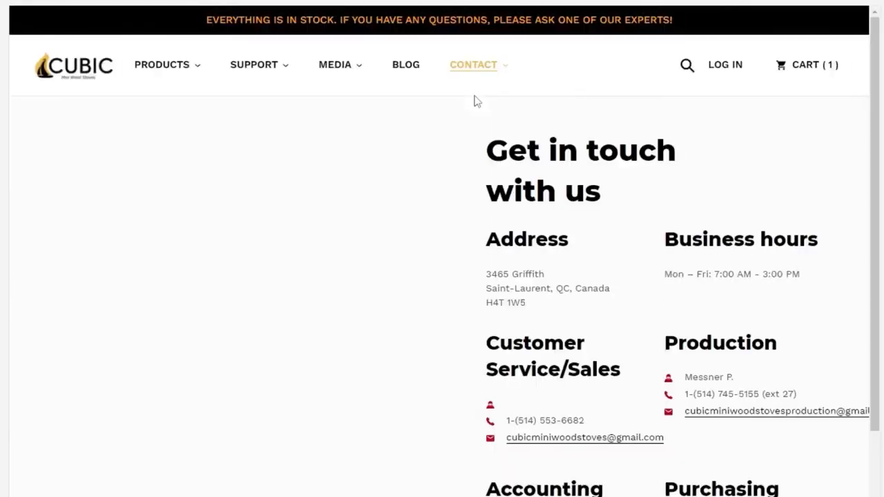